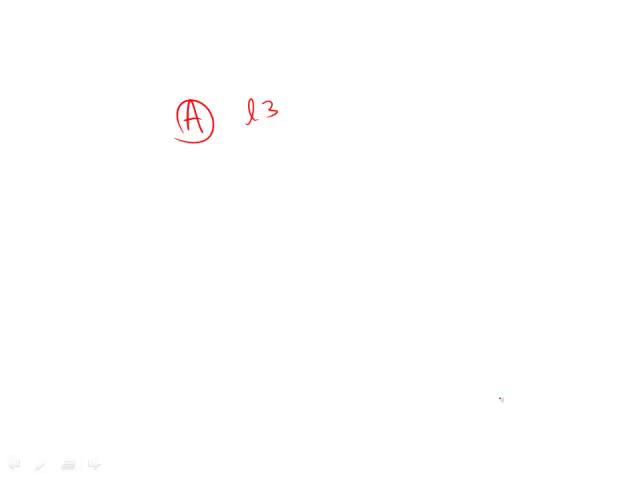
Handwrite a red circled A with the line reference l3 beside it near the page top
drag(260, 156, 256, 178)
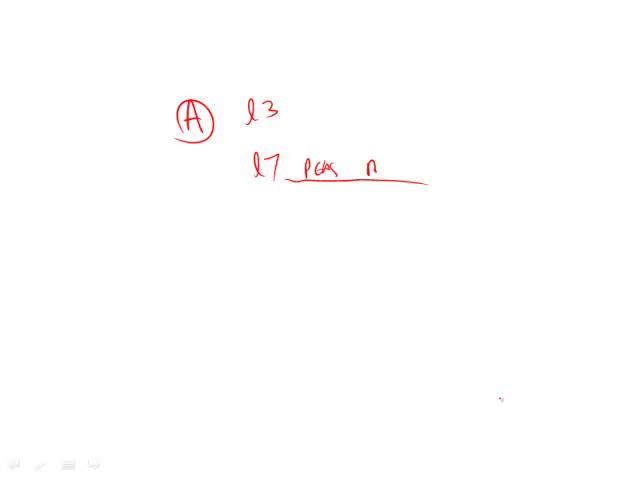
Write 'BEANS' to complete the underlined 'l7 peas beans' note and add a downward arrow at it
text(BEANS)
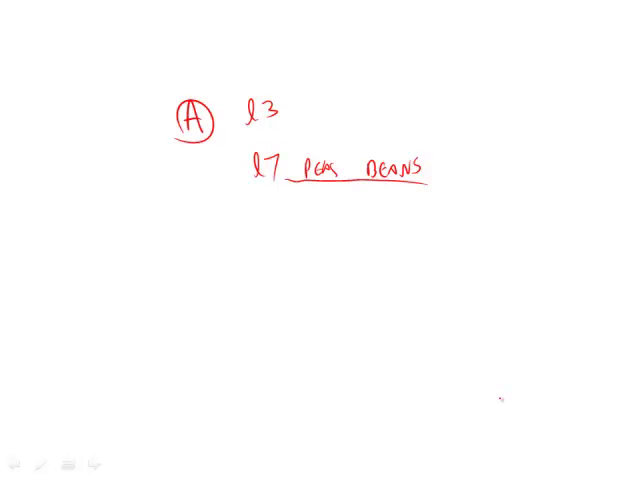
drag(344, 104, 344, 164)
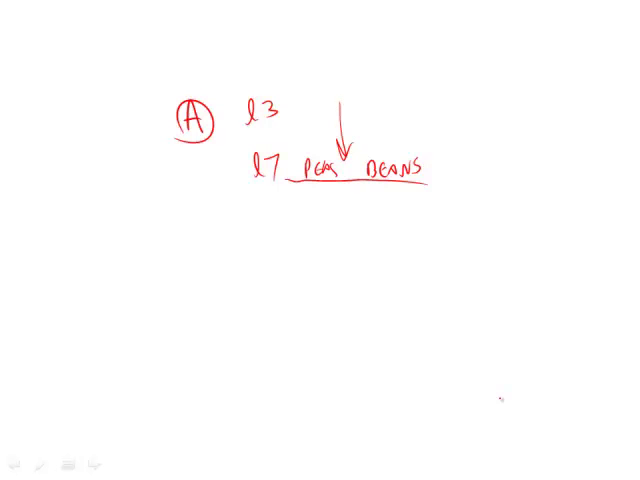